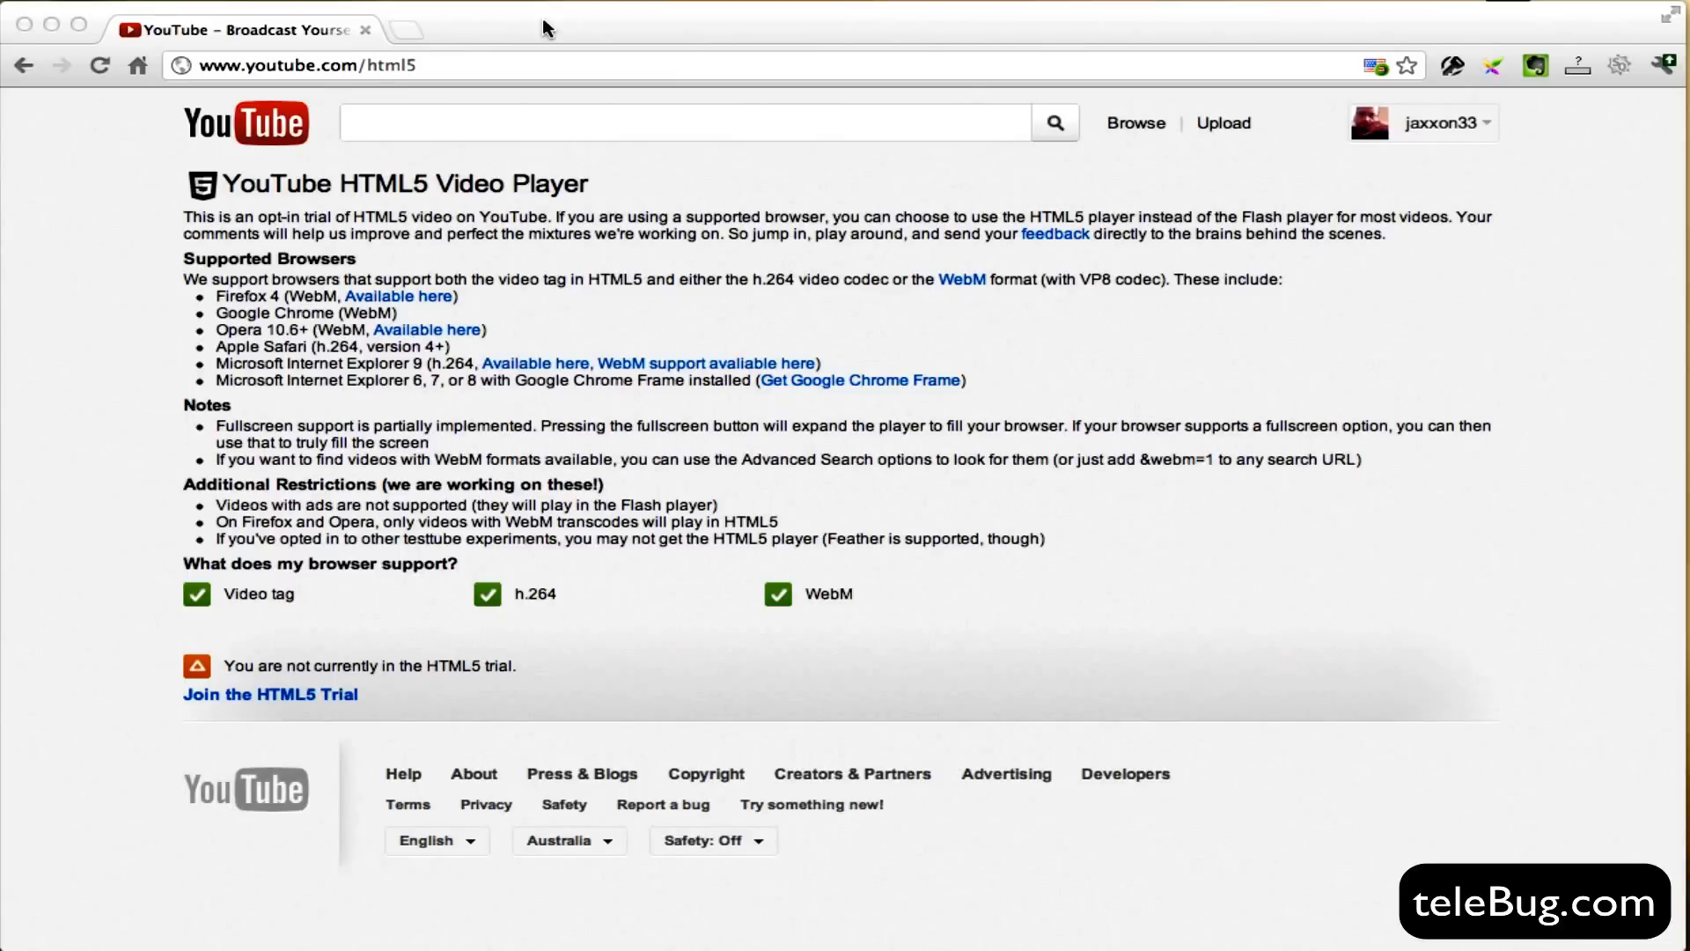
{"action": "mouse_move", "coordinate": [287, 65]}
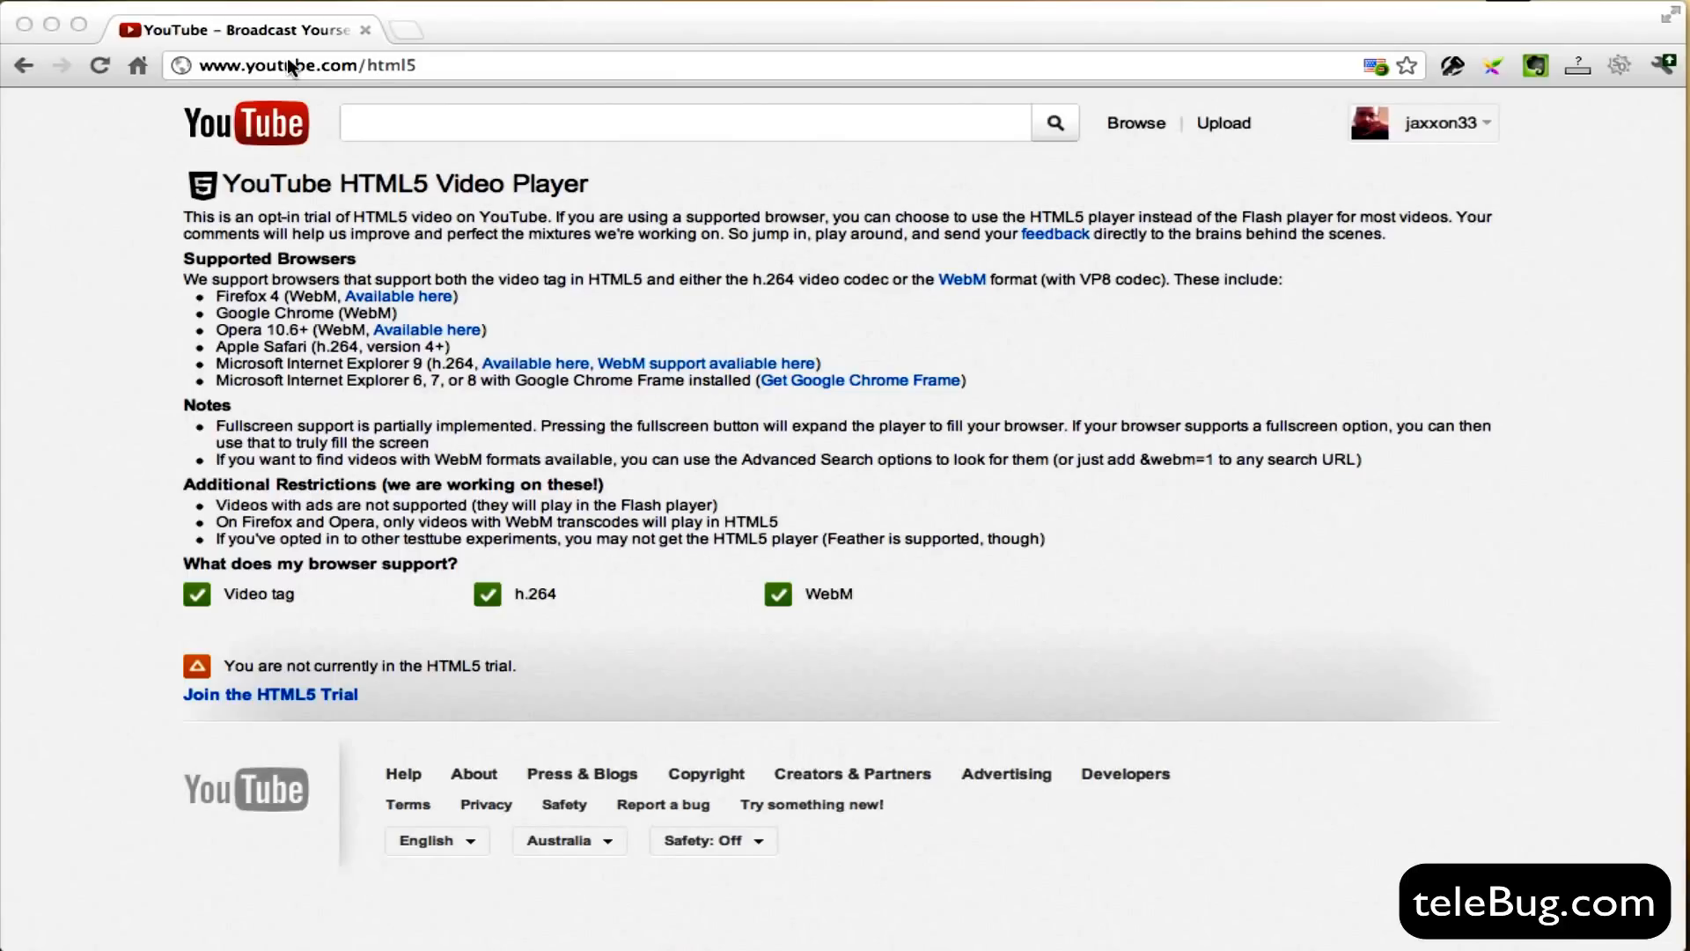
Join the HTML5 video trial and start the Codecademy tutorial playing toward its course list
{"action": "left_click", "coordinate": [335, 65]}
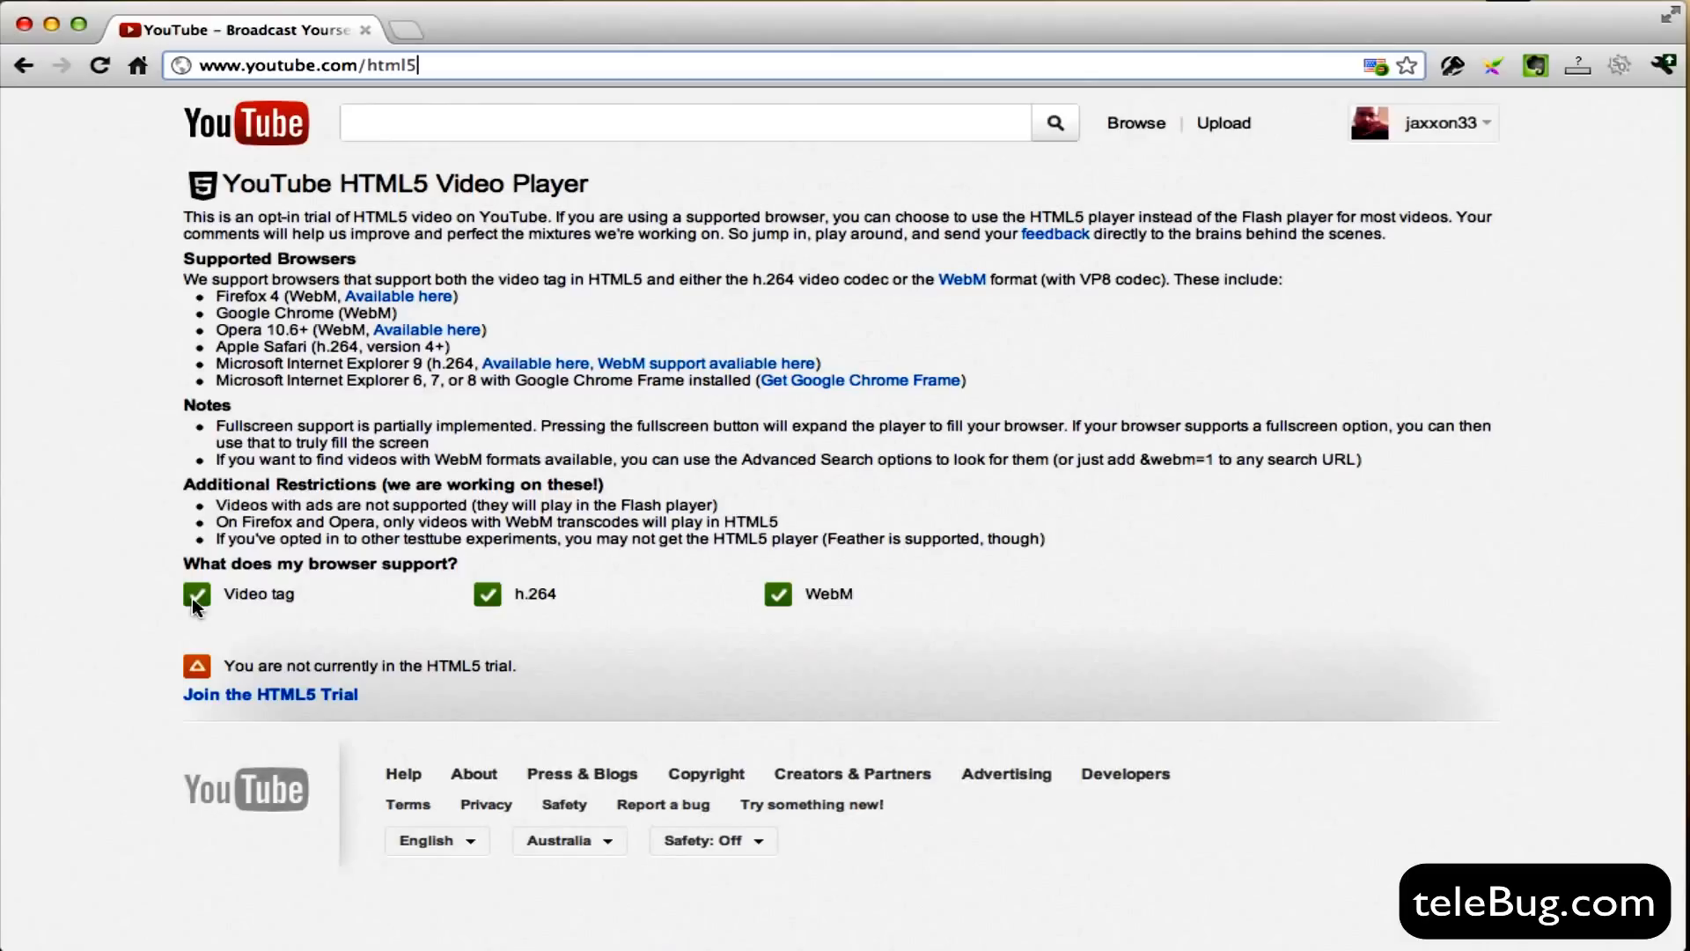
{"action": "mouse_move", "coordinate": [766, 604]}
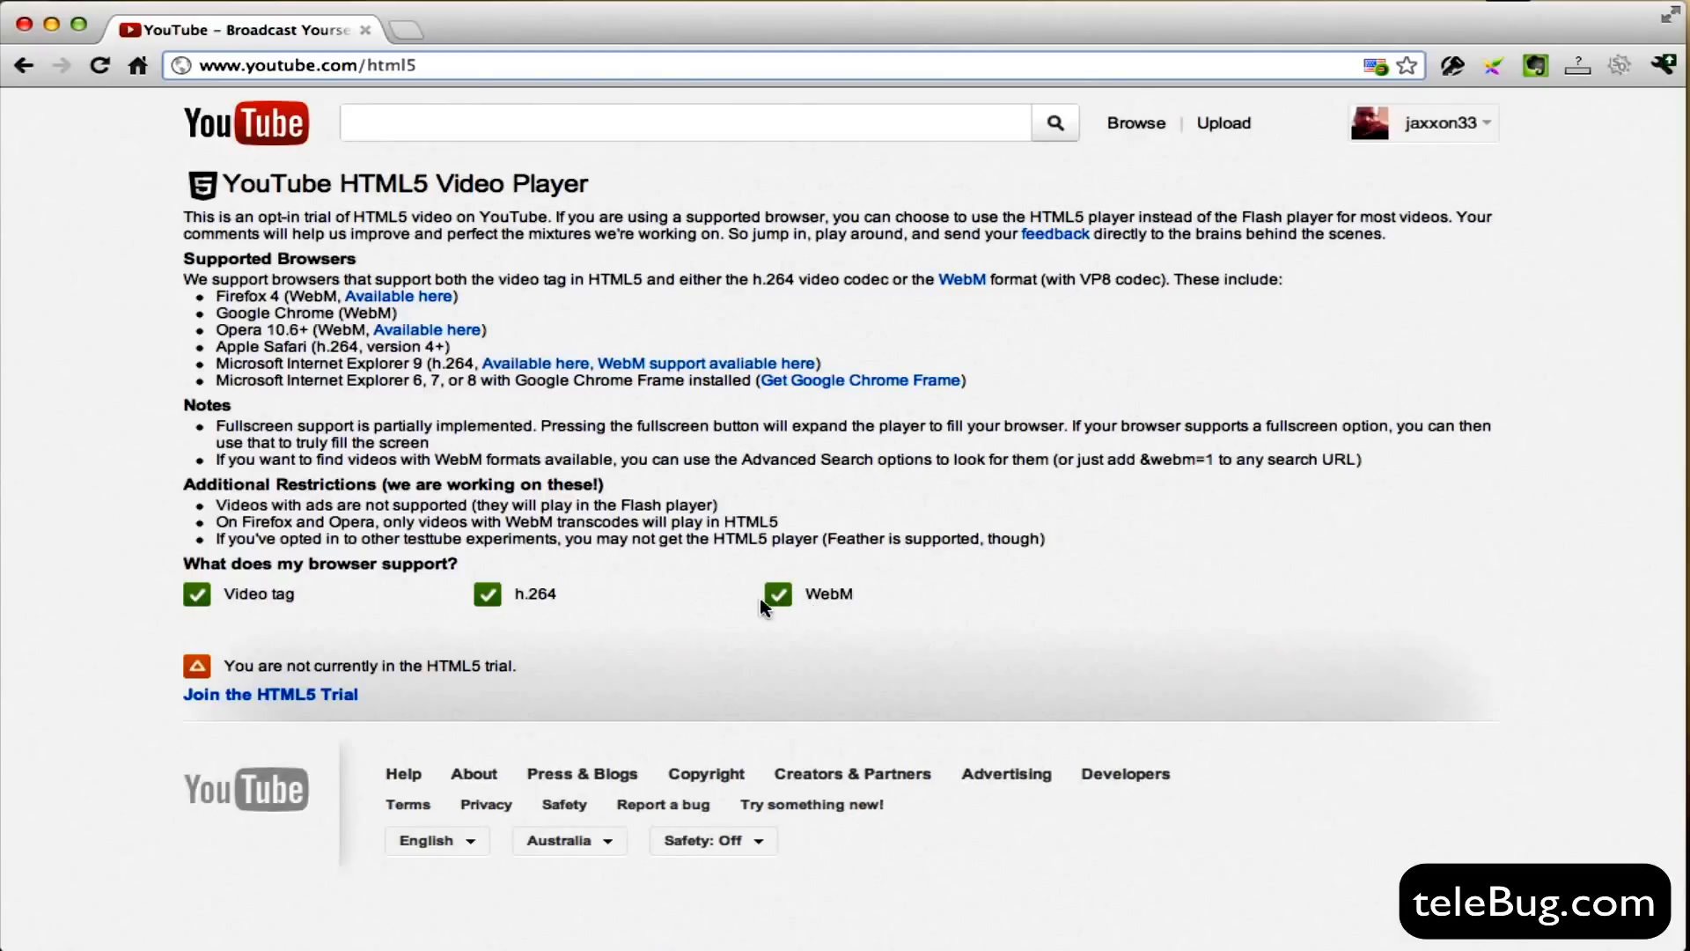
{"action": "mouse_move", "coordinate": [120, 602]}
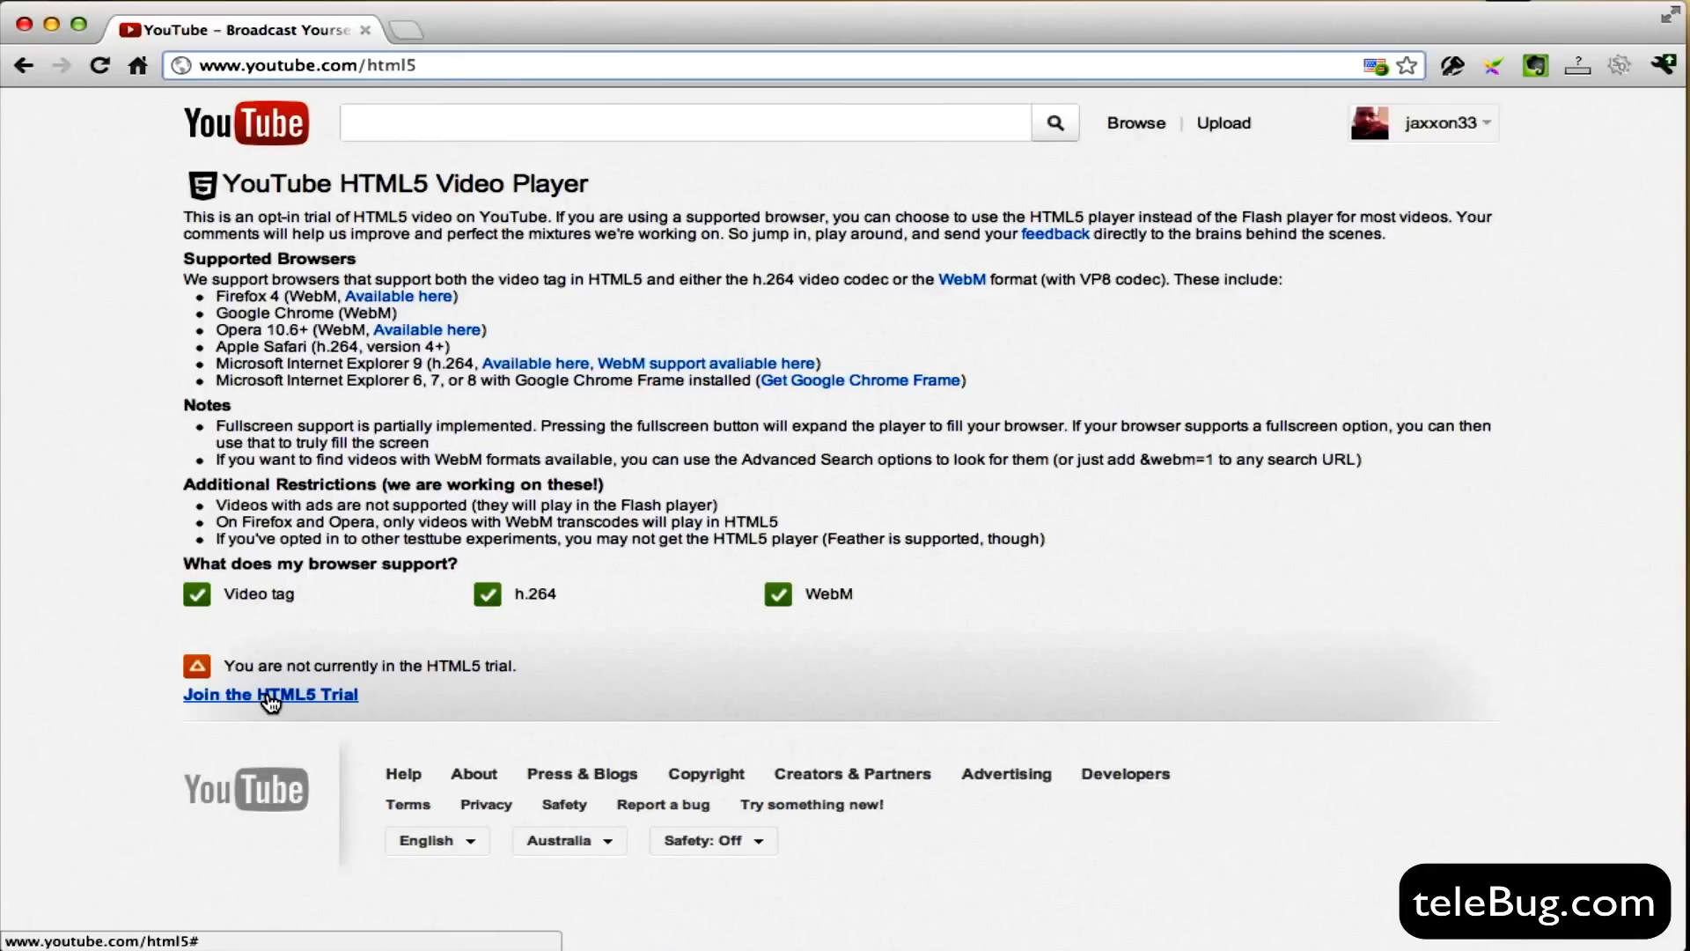
{"action": "left_click", "coordinate": [269, 693]}
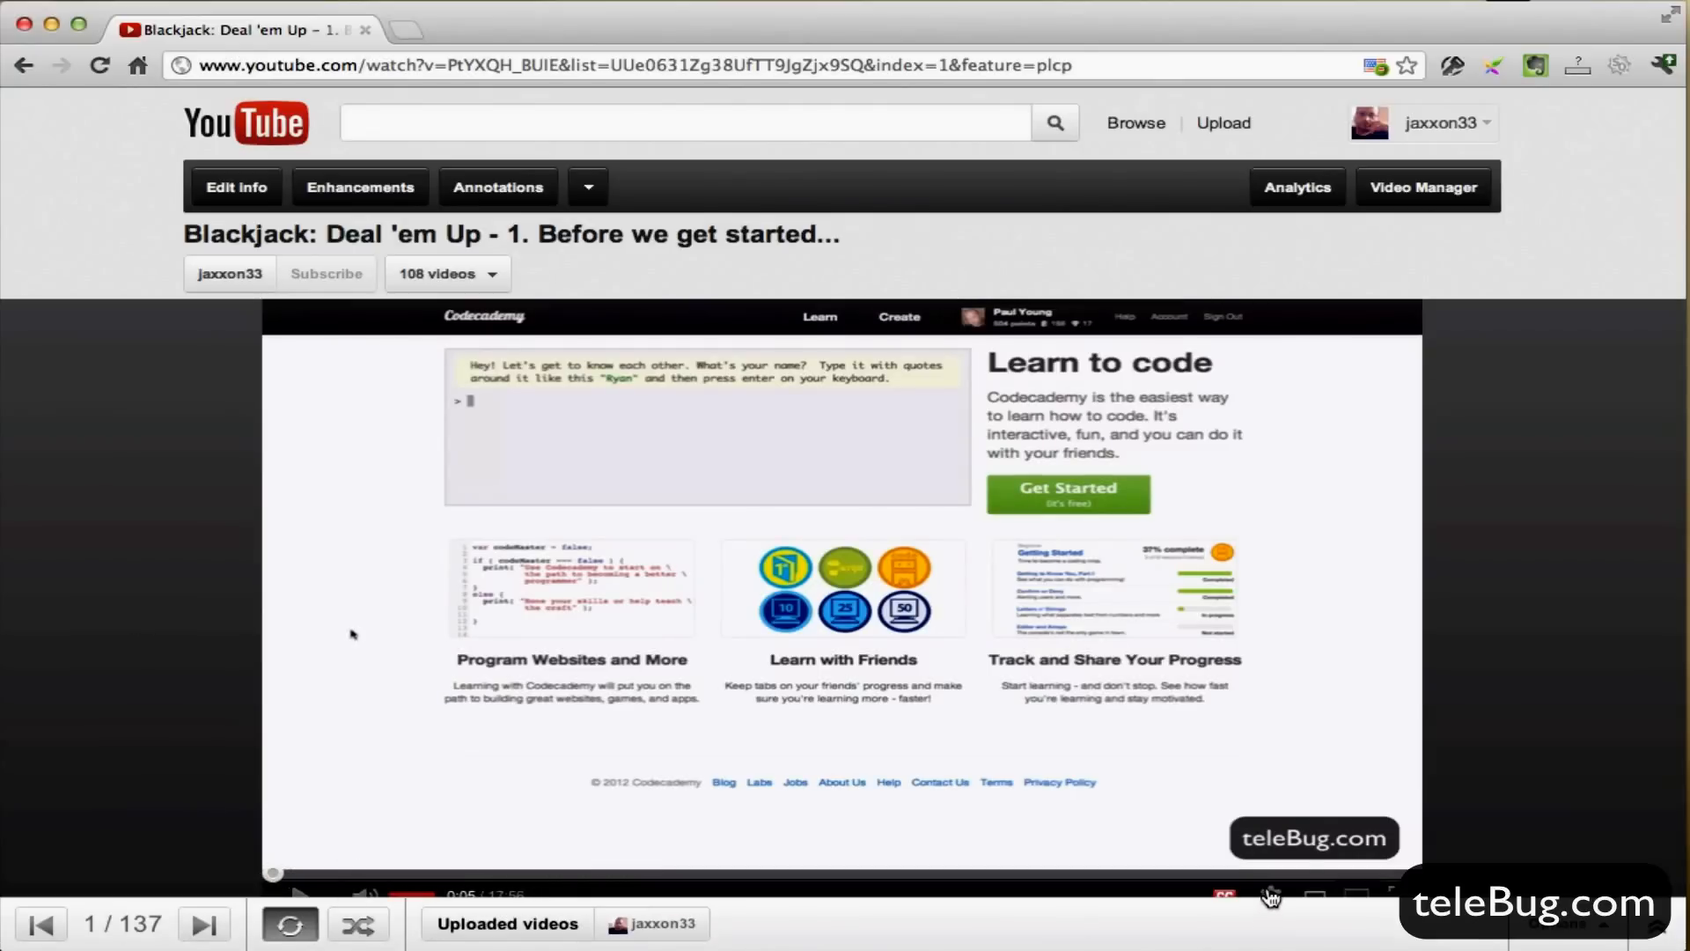
{"action": "mouse_move", "coordinate": [1271, 894]}
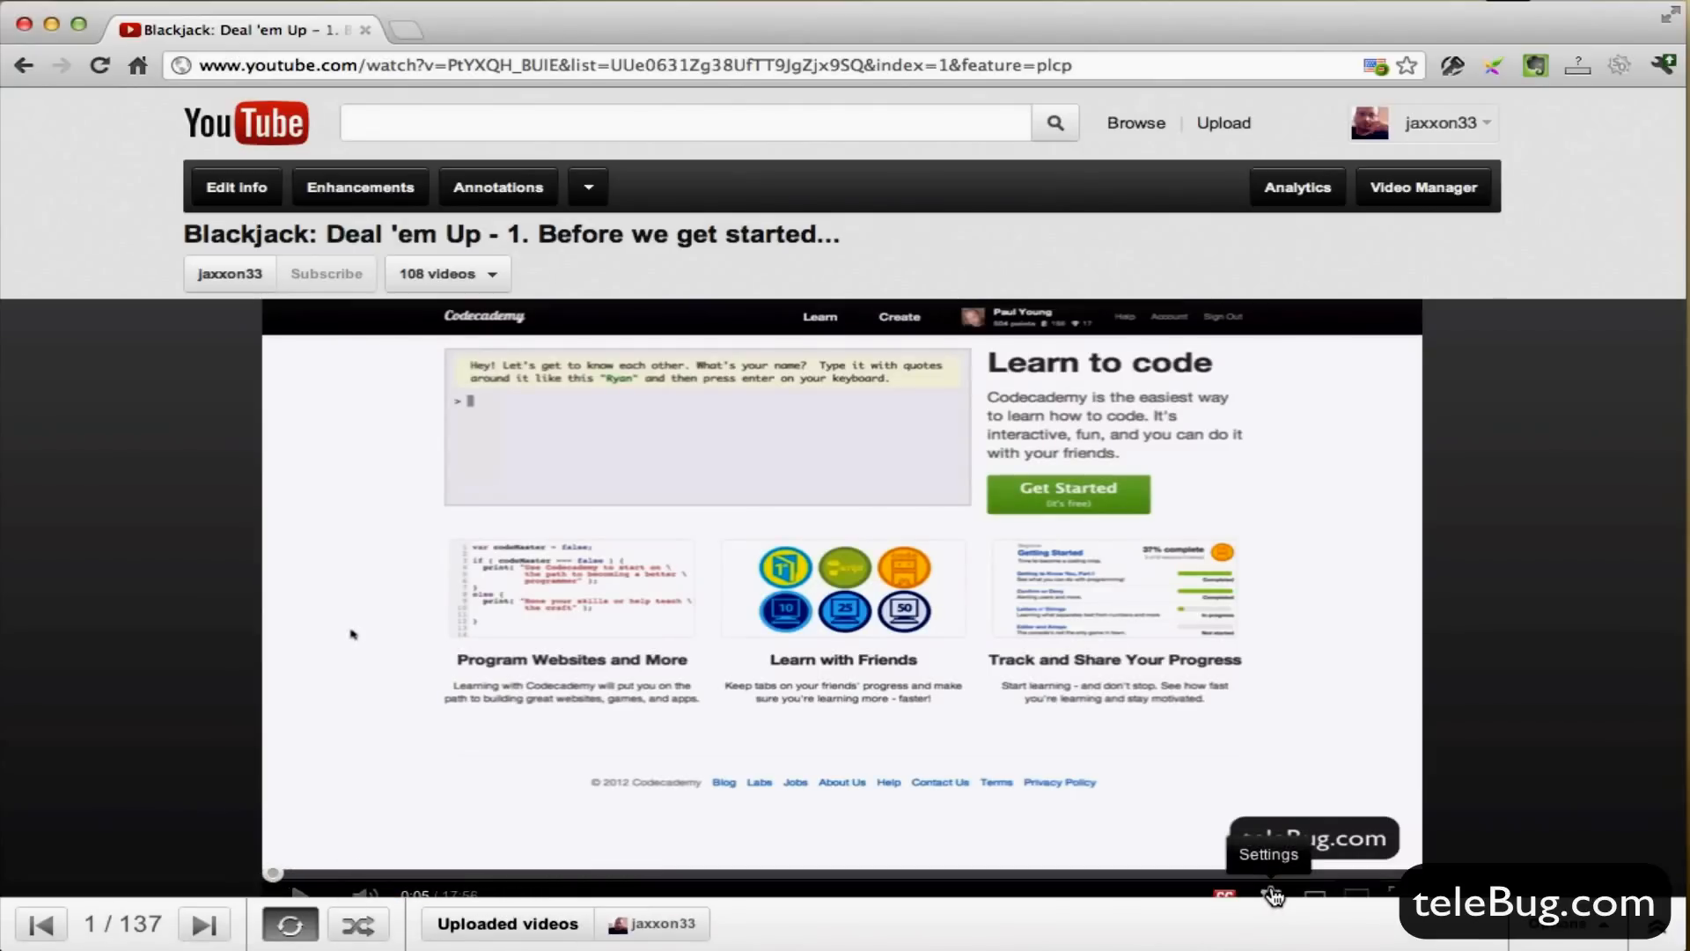
{"action": "left_click", "coordinate": [1273, 894]}
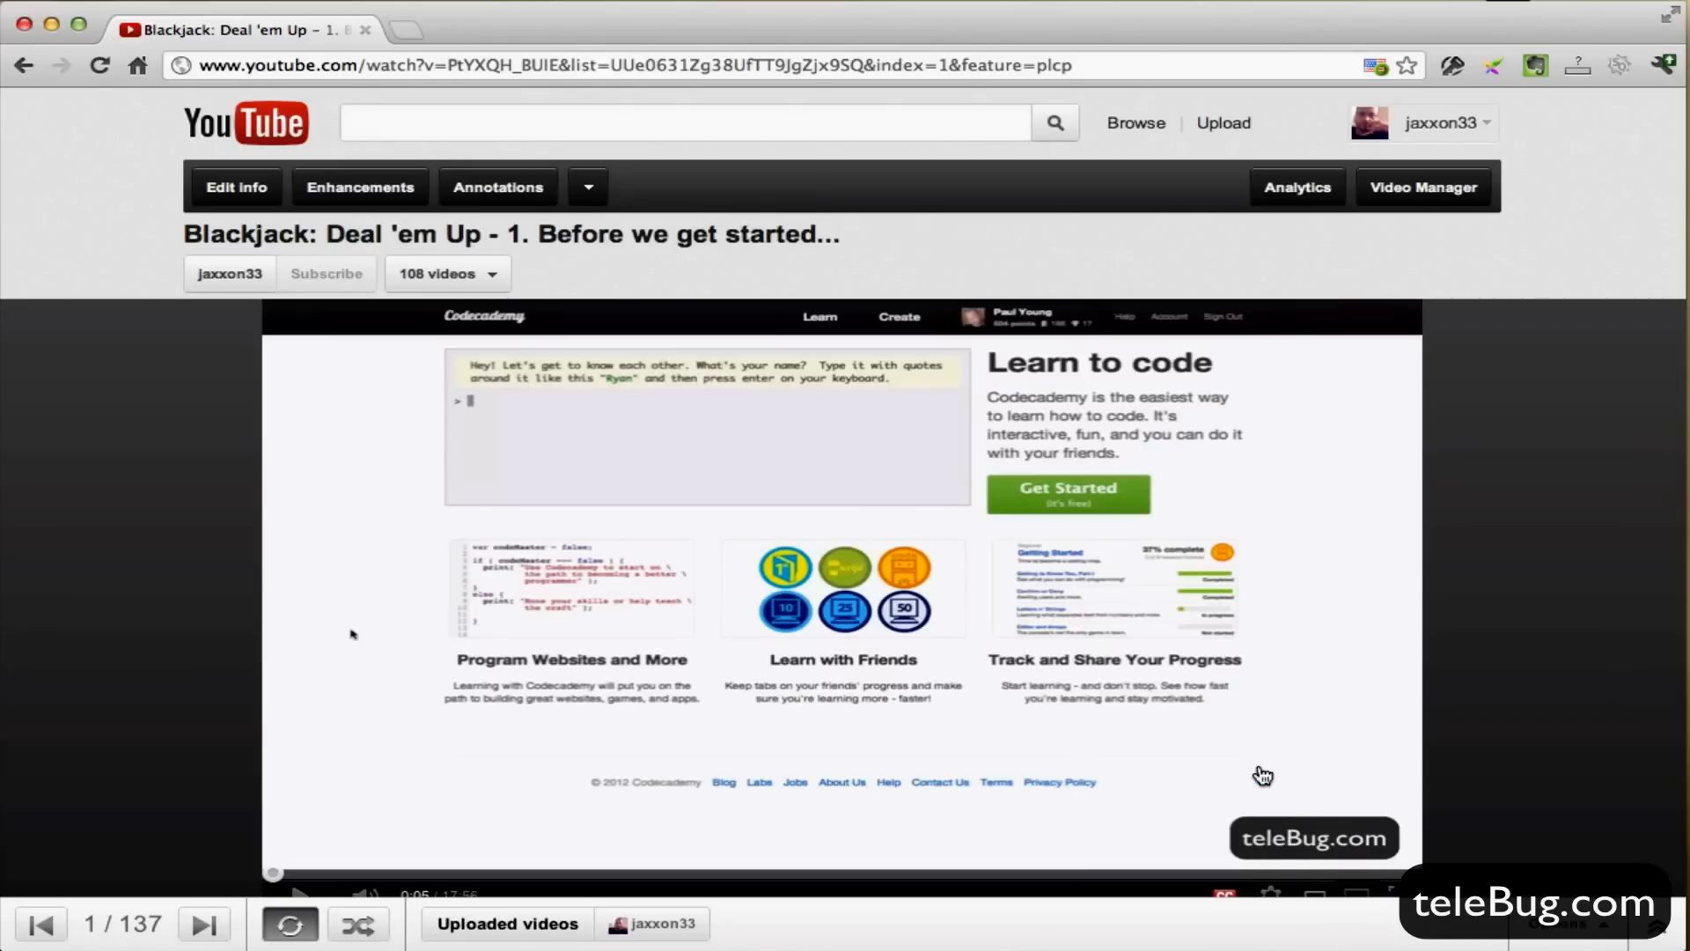
{"action": "mouse_move", "coordinate": [296, 733]}
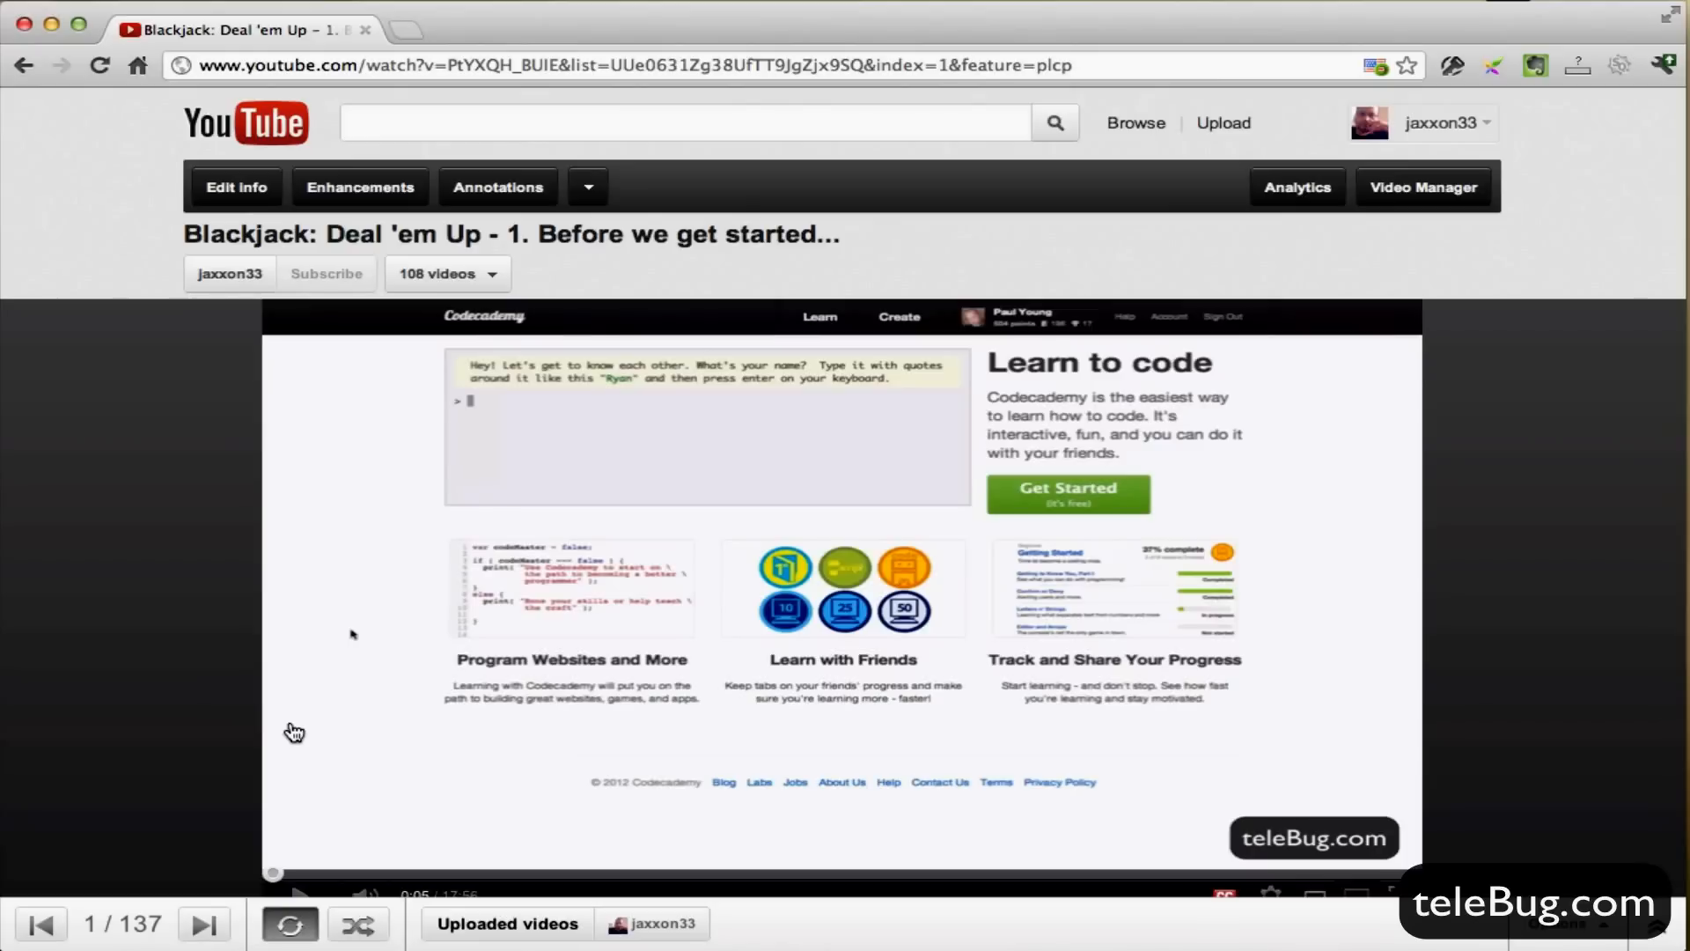
{"action": "mouse_move", "coordinate": [297, 734]}
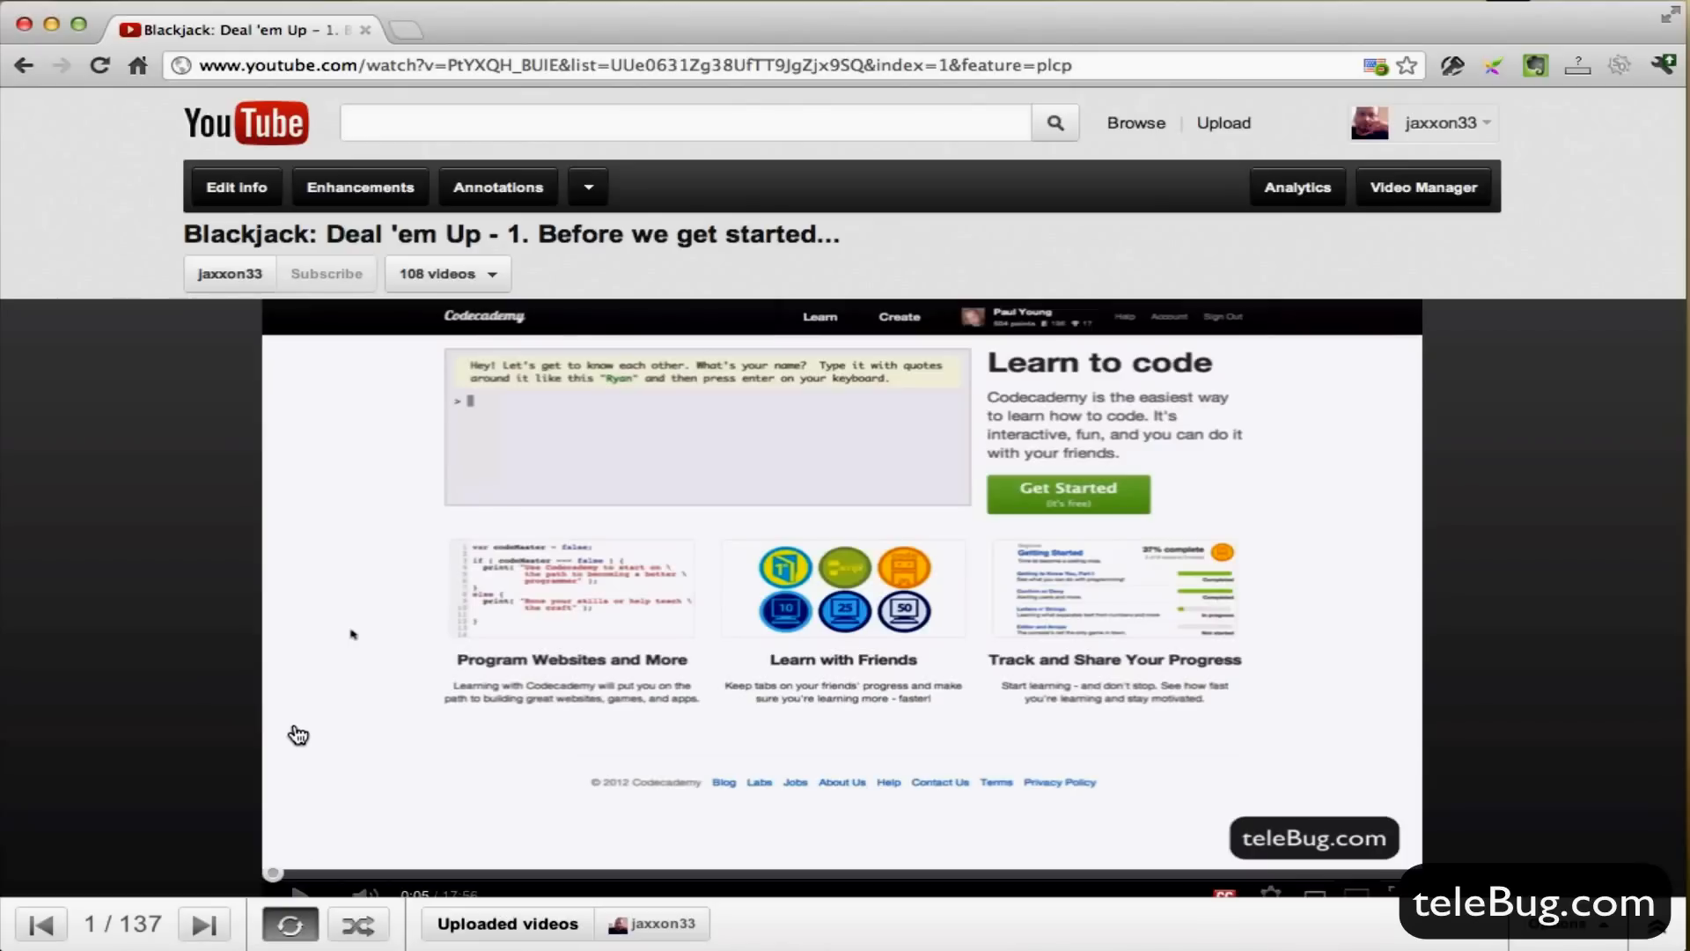
{"action": "mouse_move", "coordinate": [299, 894]}
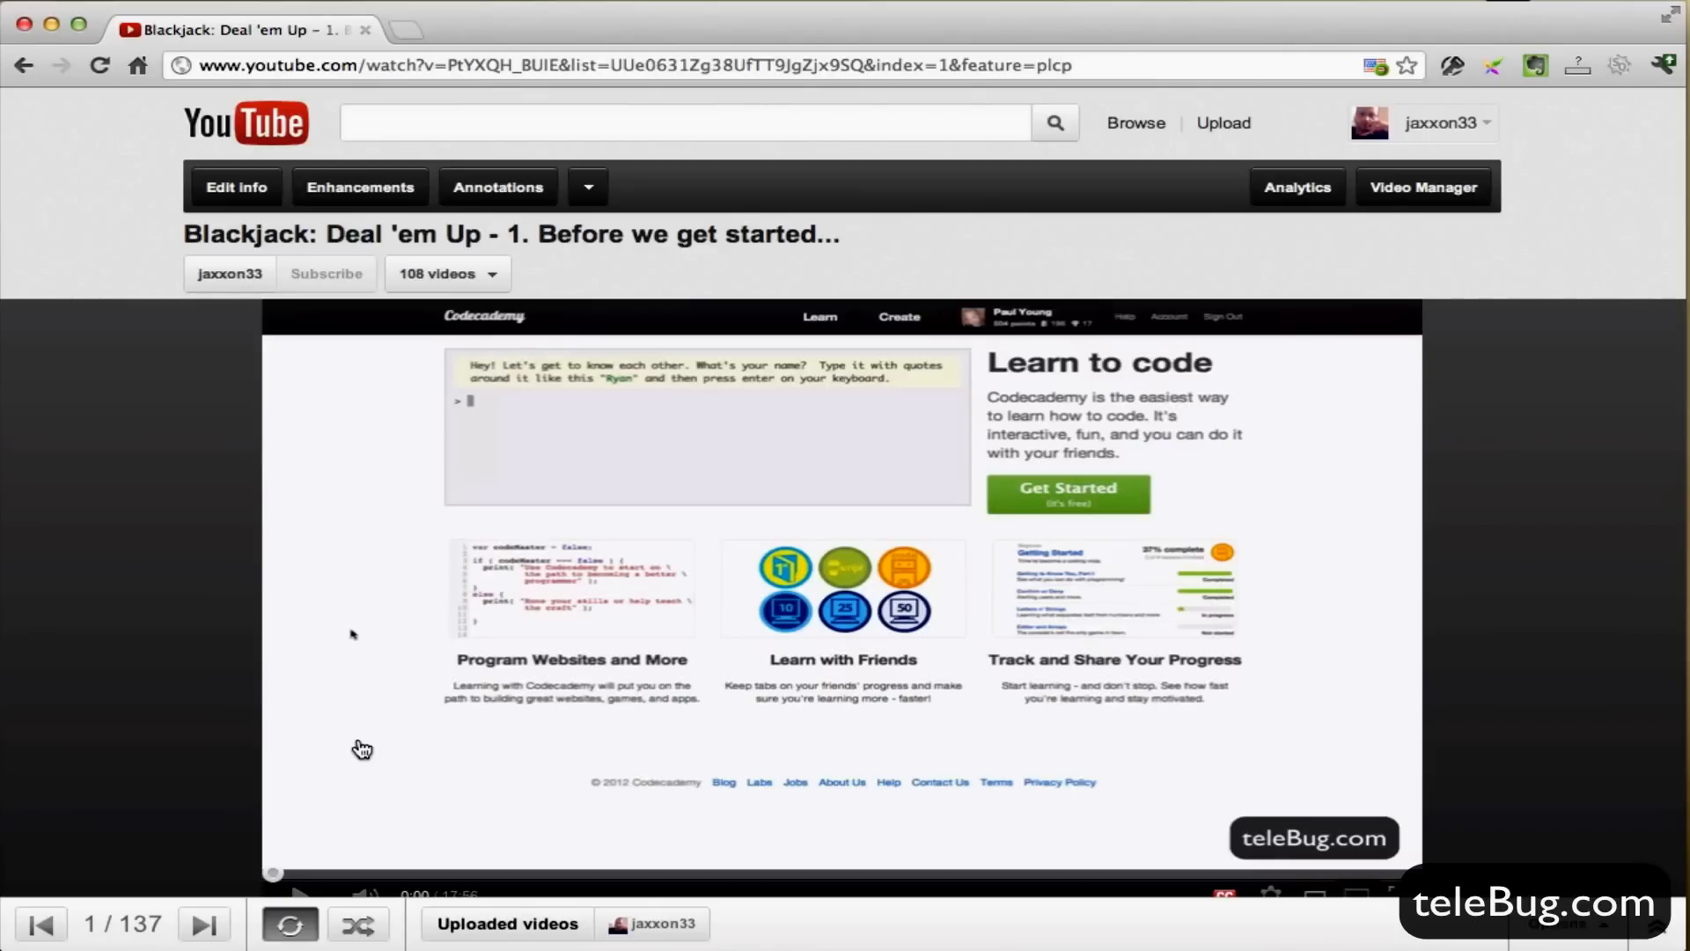
{"action": "mouse_move", "coordinate": [723, 791]}
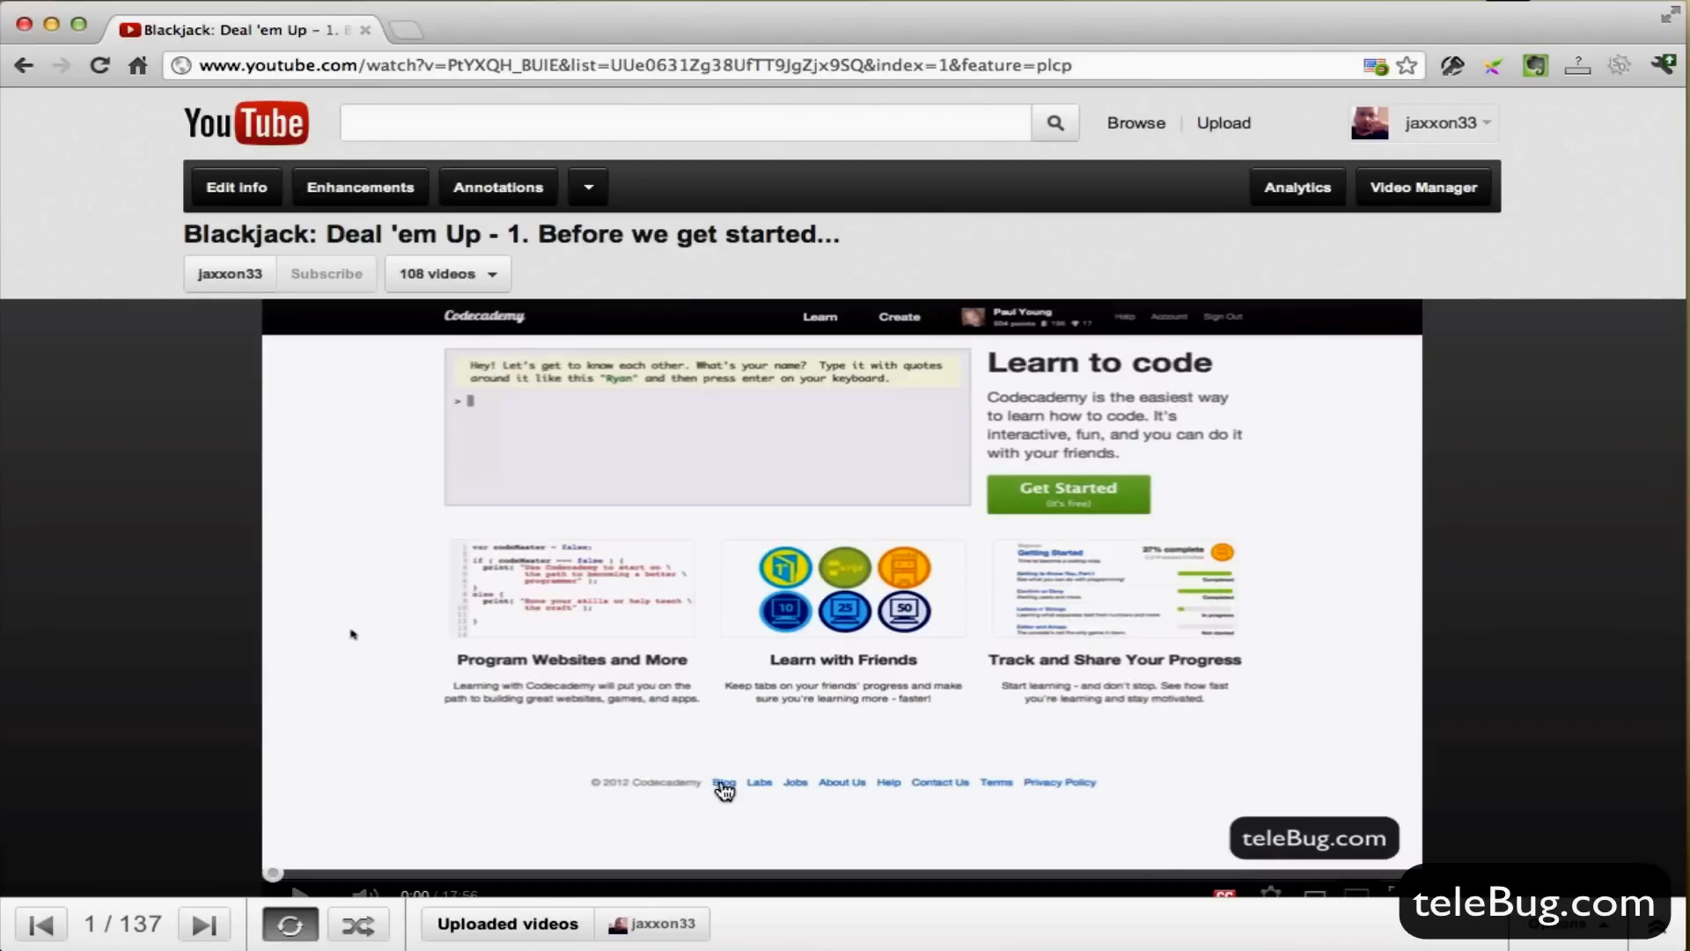
{"action": "left_click", "coordinate": [1269, 891]}
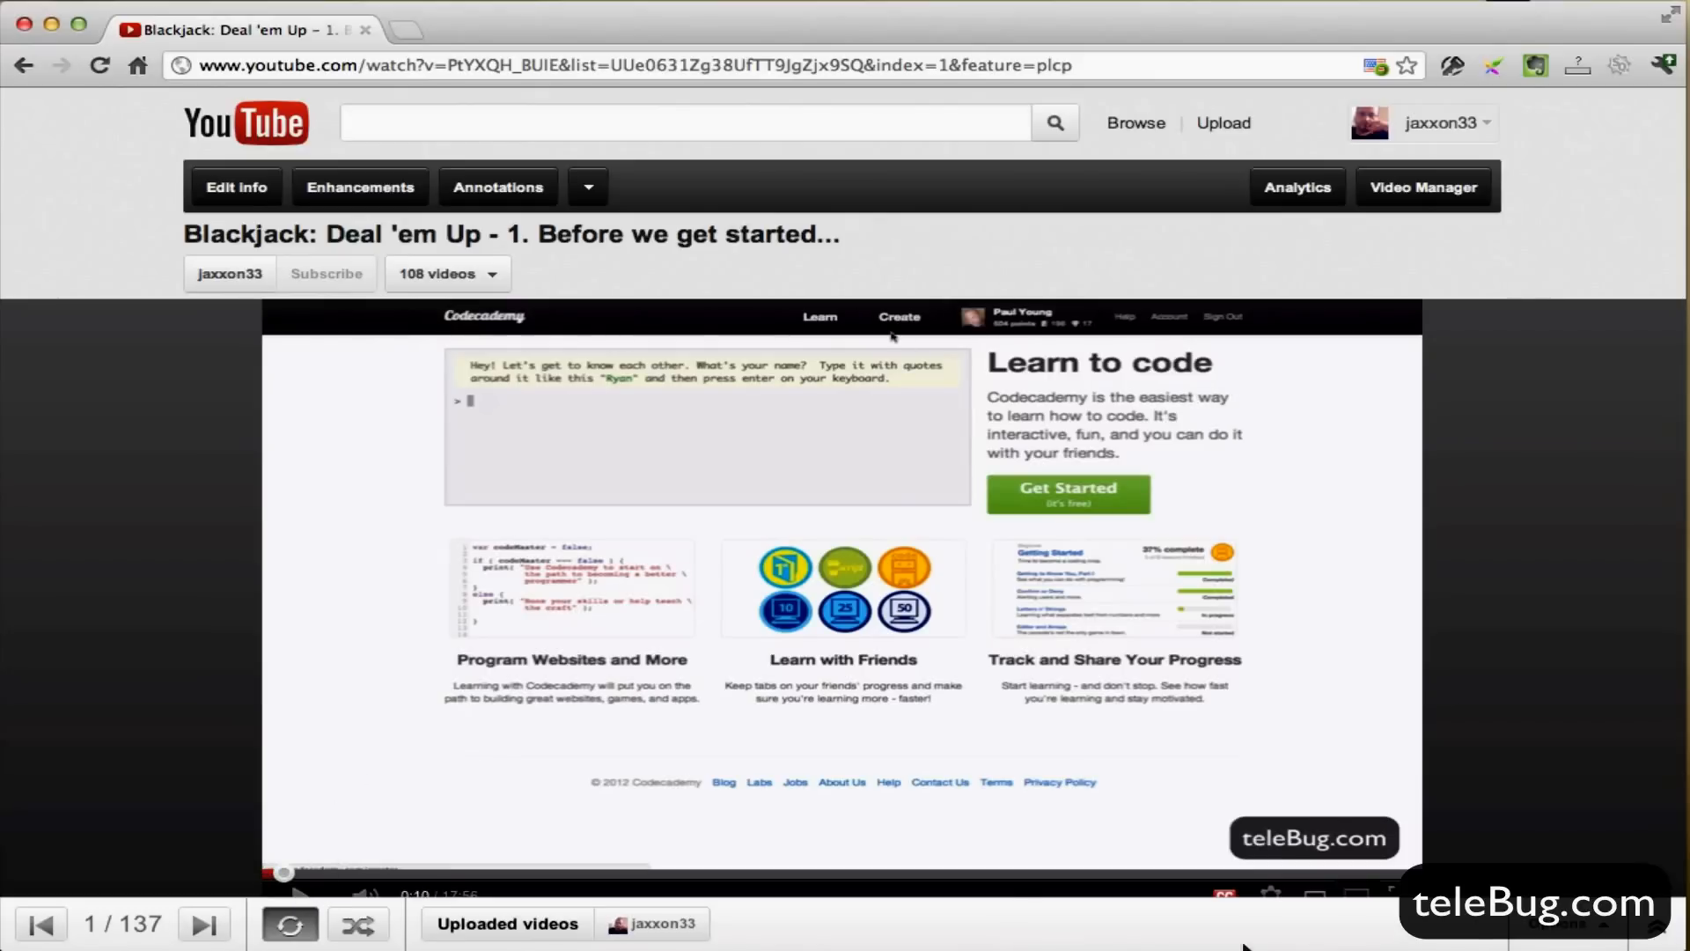
{"action": "left_click", "coordinate": [1271, 893]}
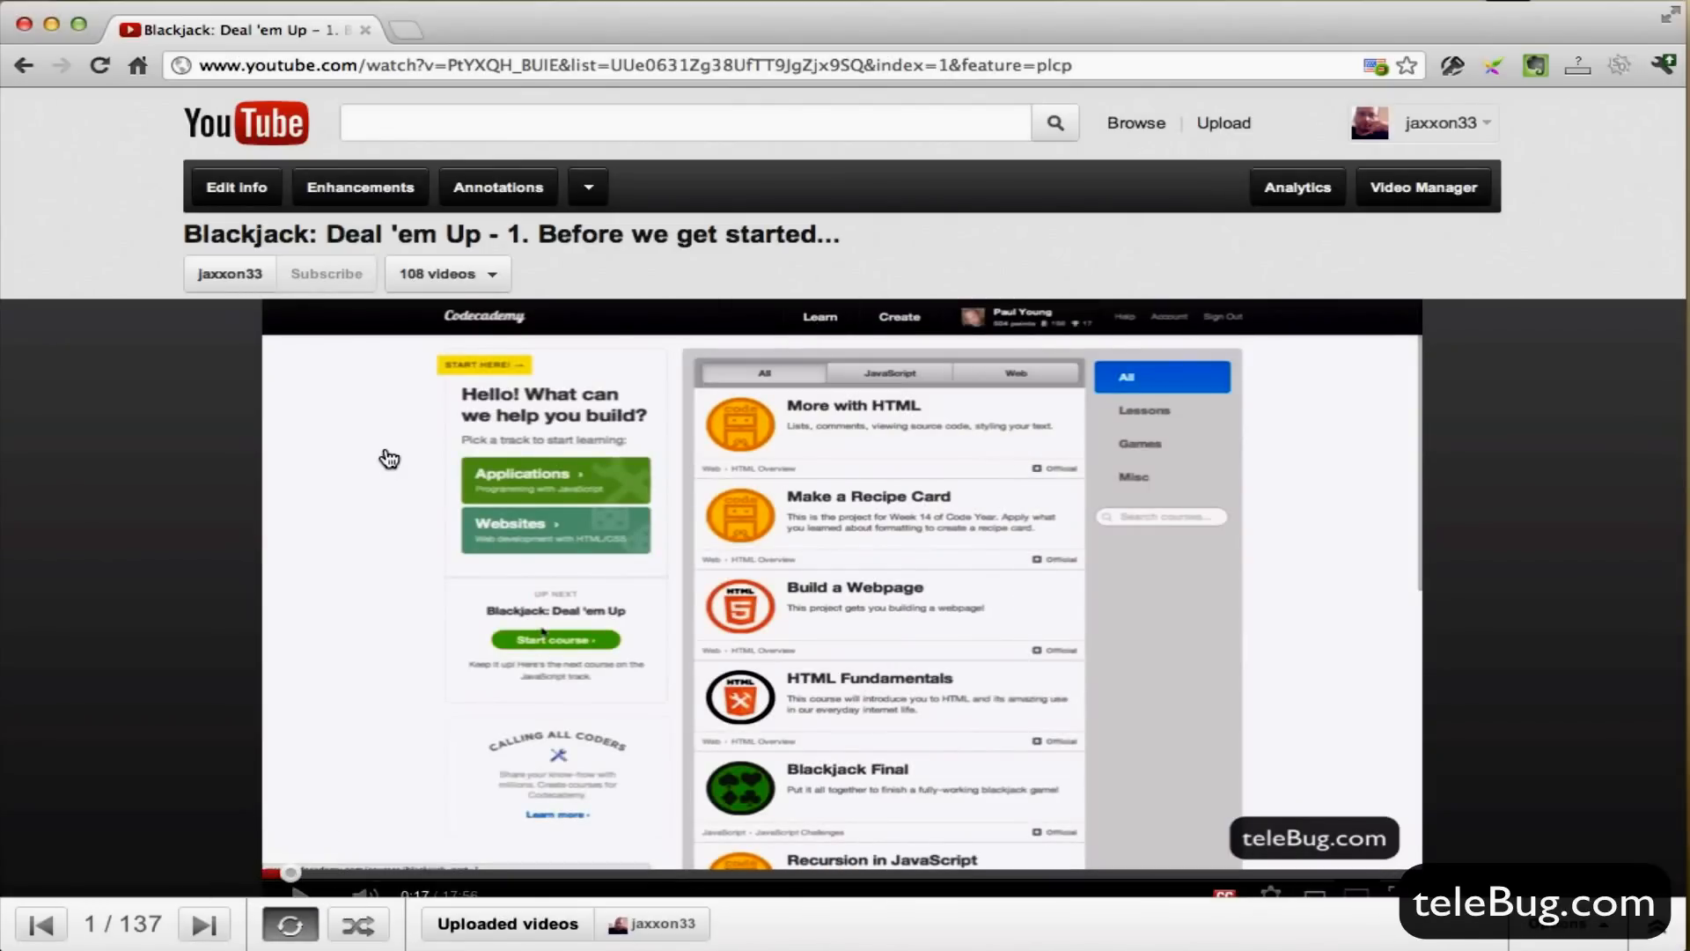
{"action": "mouse_move", "coordinate": [386, 460]}
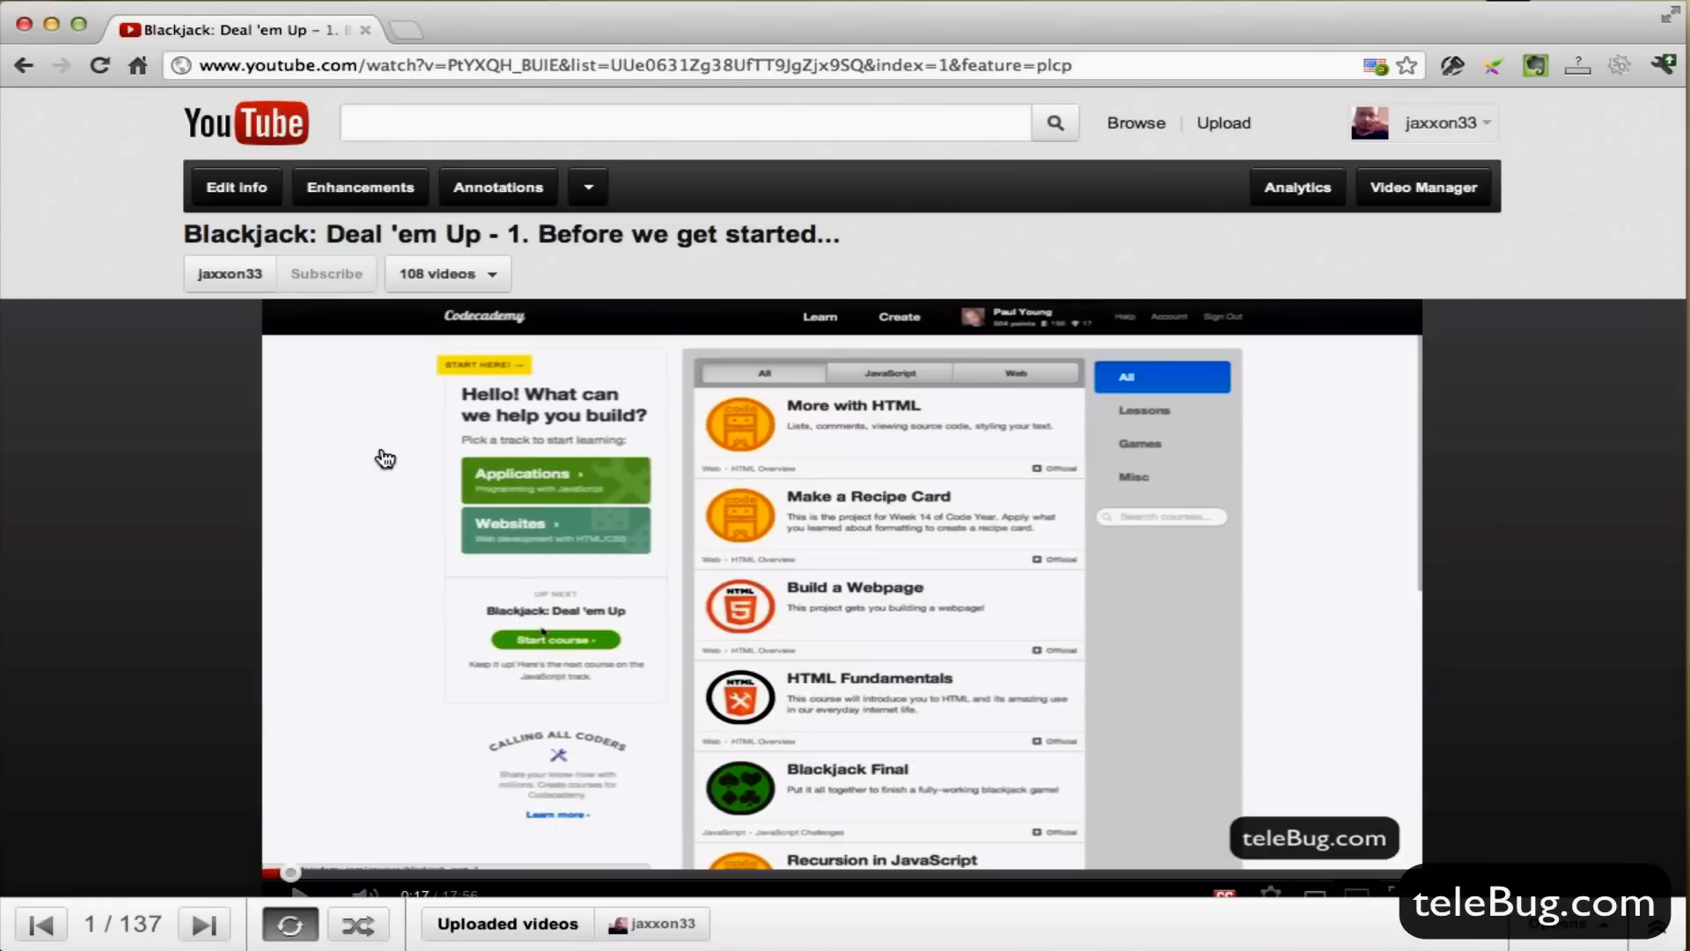